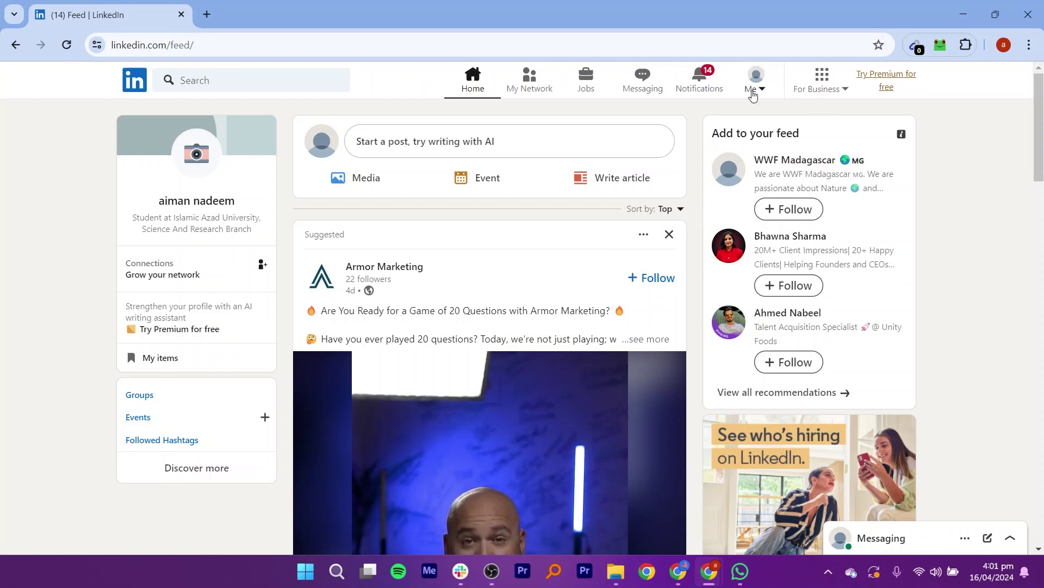
Open Sign in & security from the Me menu's Settings & Privacy
click(755, 76)
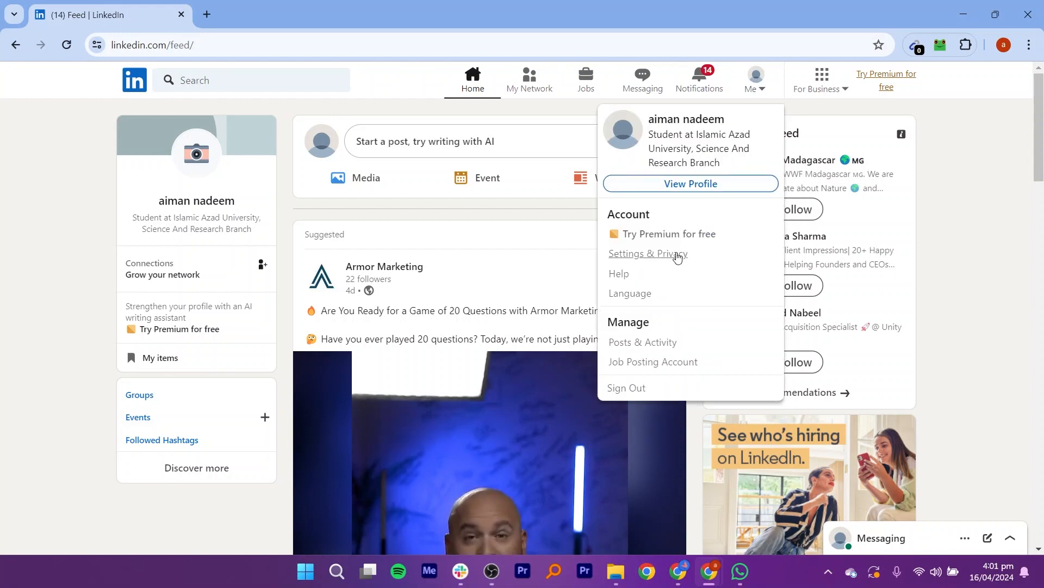
click(645, 253)
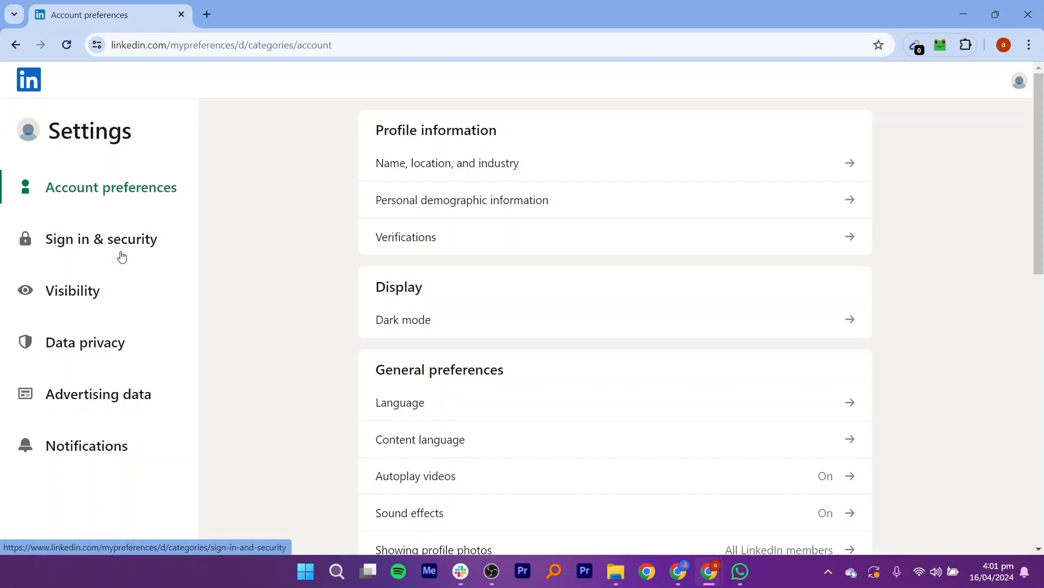
click(101, 238)
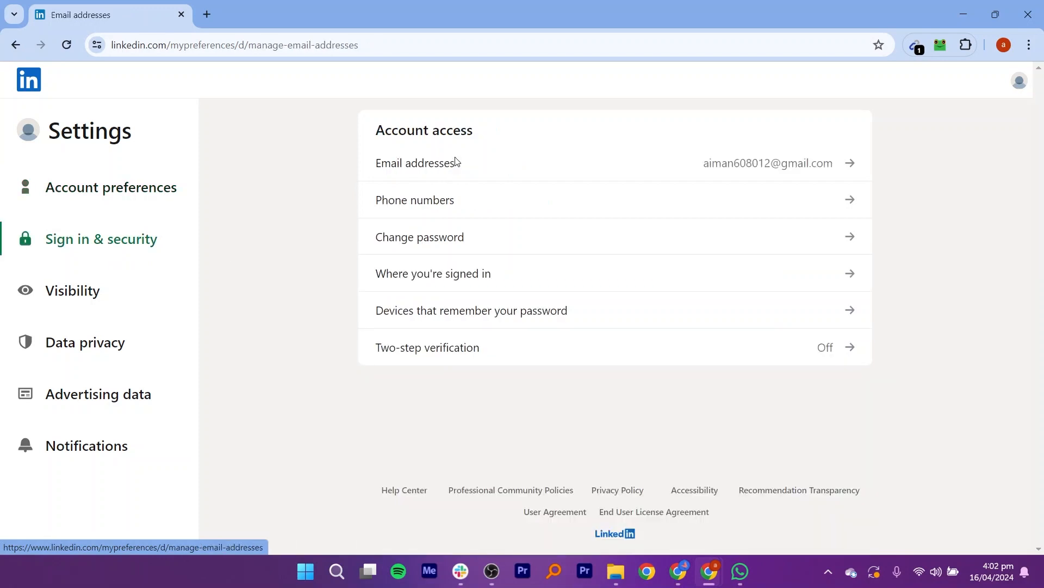
Add a secondary email address from the Email addresses list and submit it
click(416, 162)
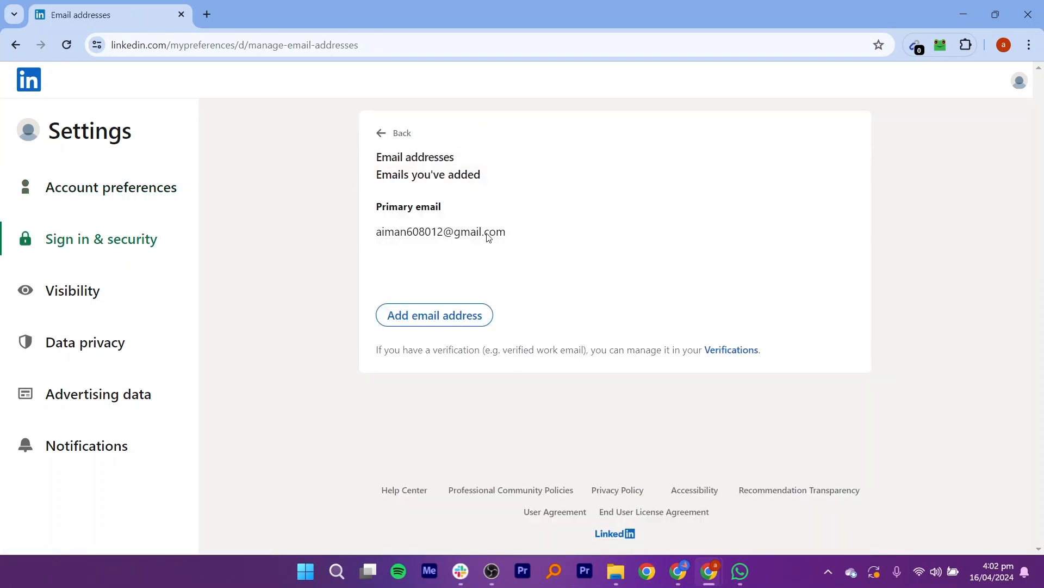
mouse_move(385, 304)
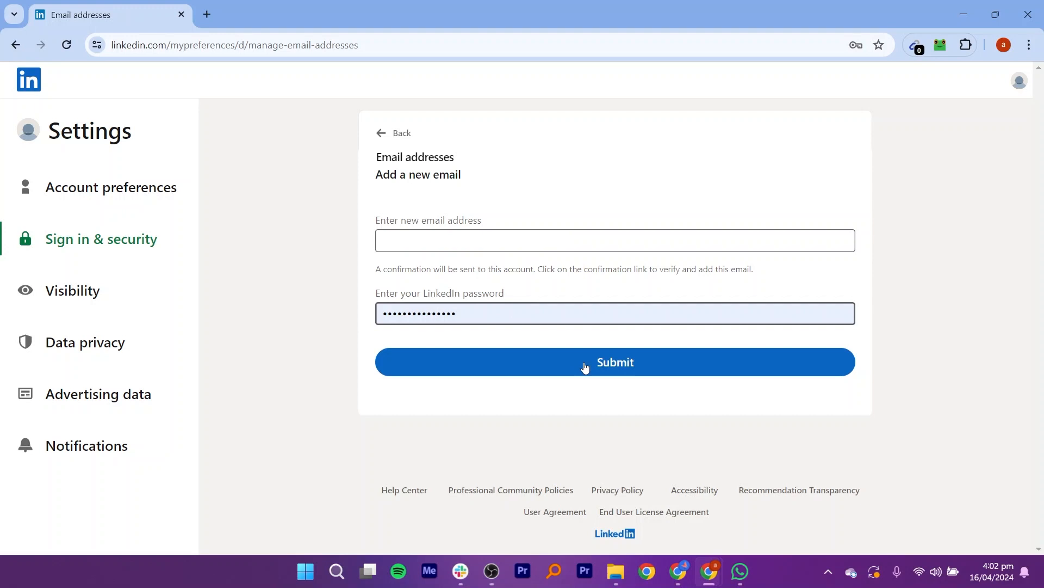
click(586, 362)
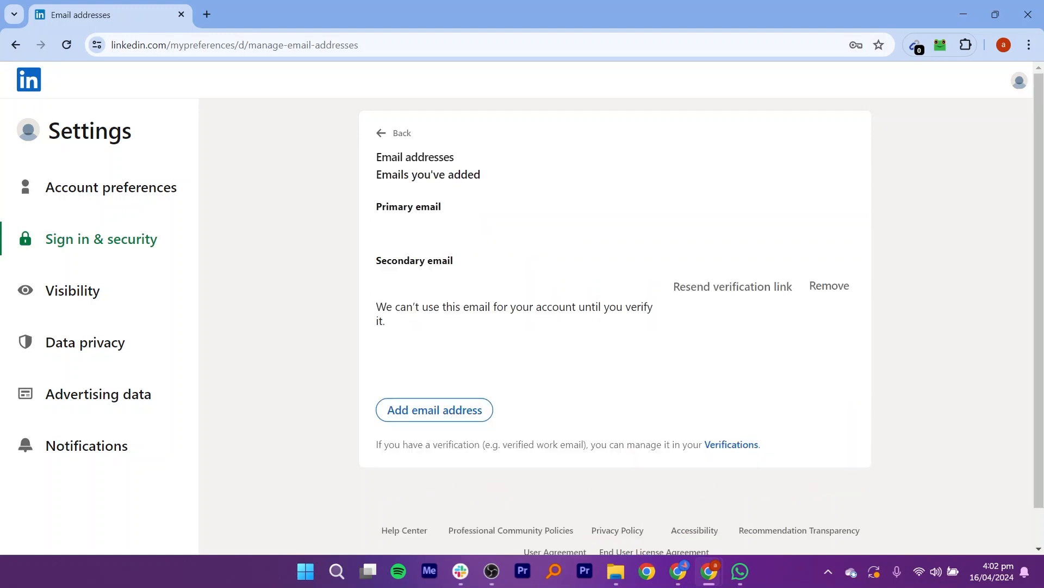
mouse_move(640, 308)
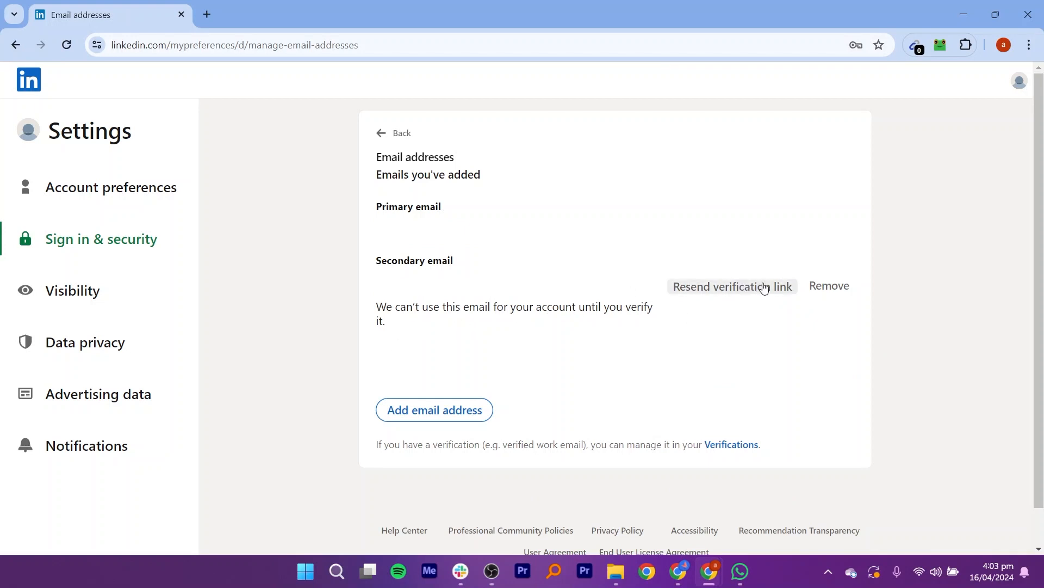
Resend the verification link for the unverified secondary email
click(732, 286)
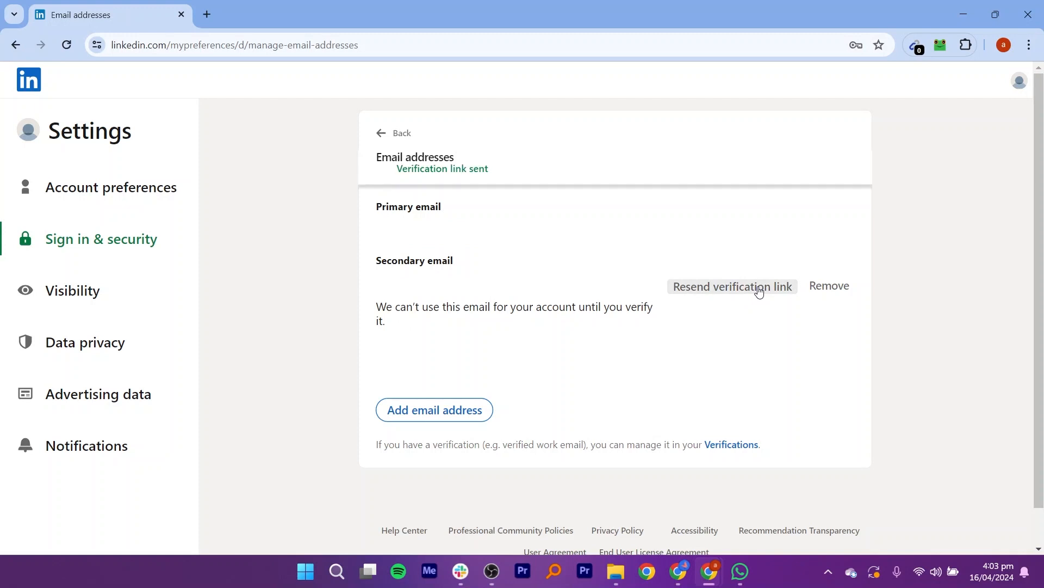
mouse_move(467, 168)
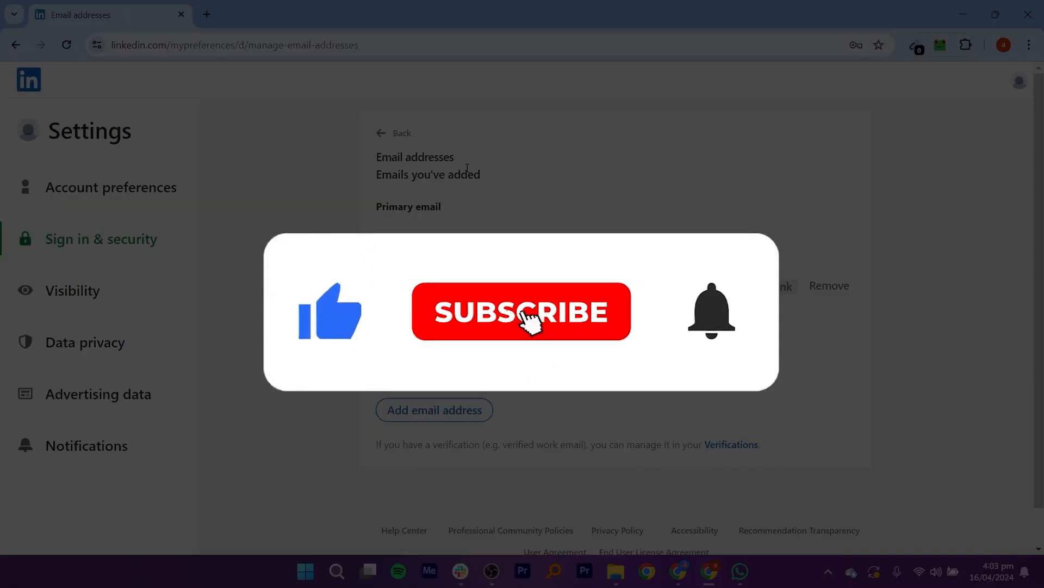
click(527, 323)
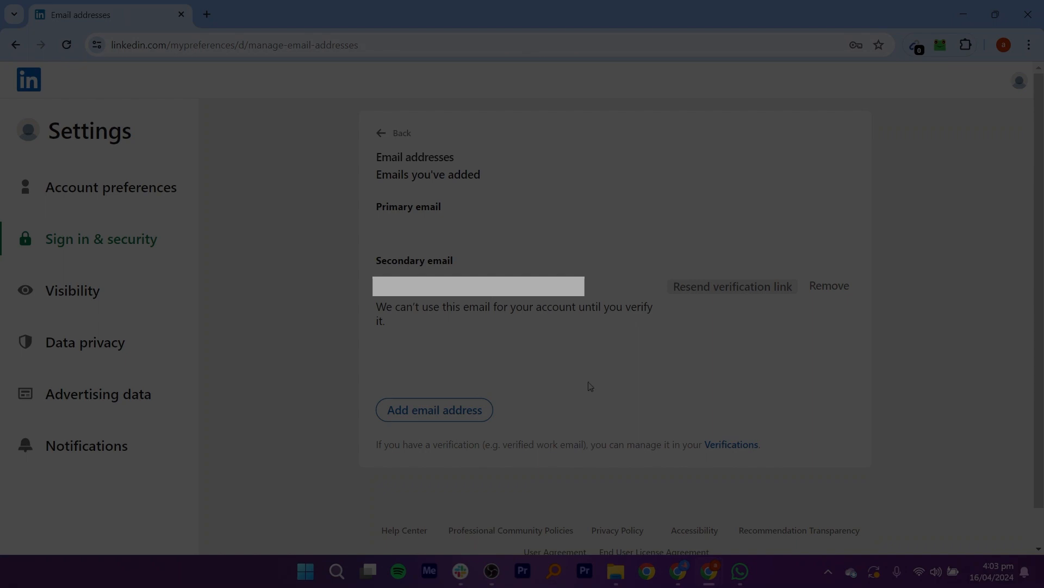
mouse_move(579, 383)
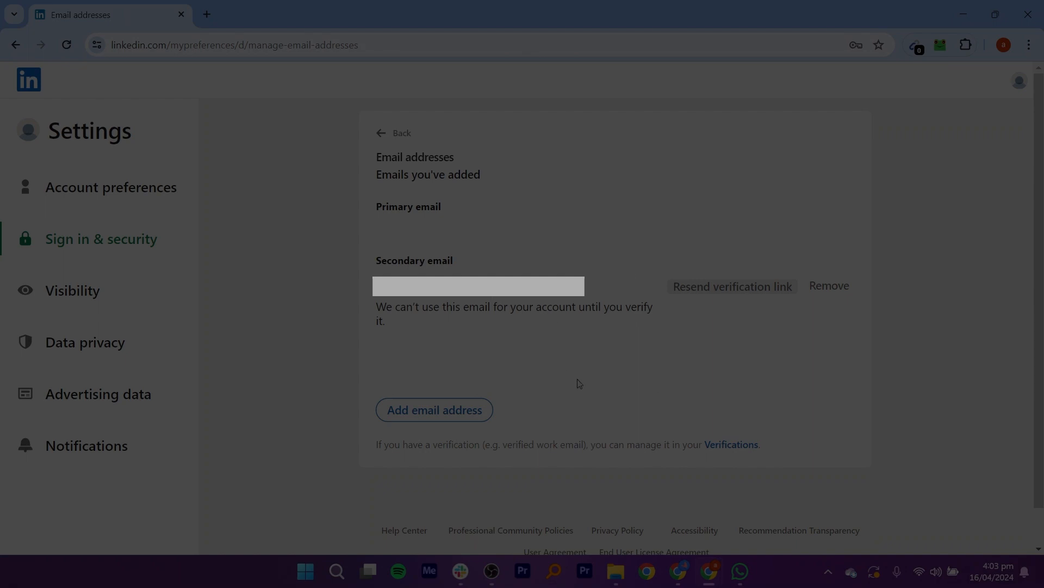